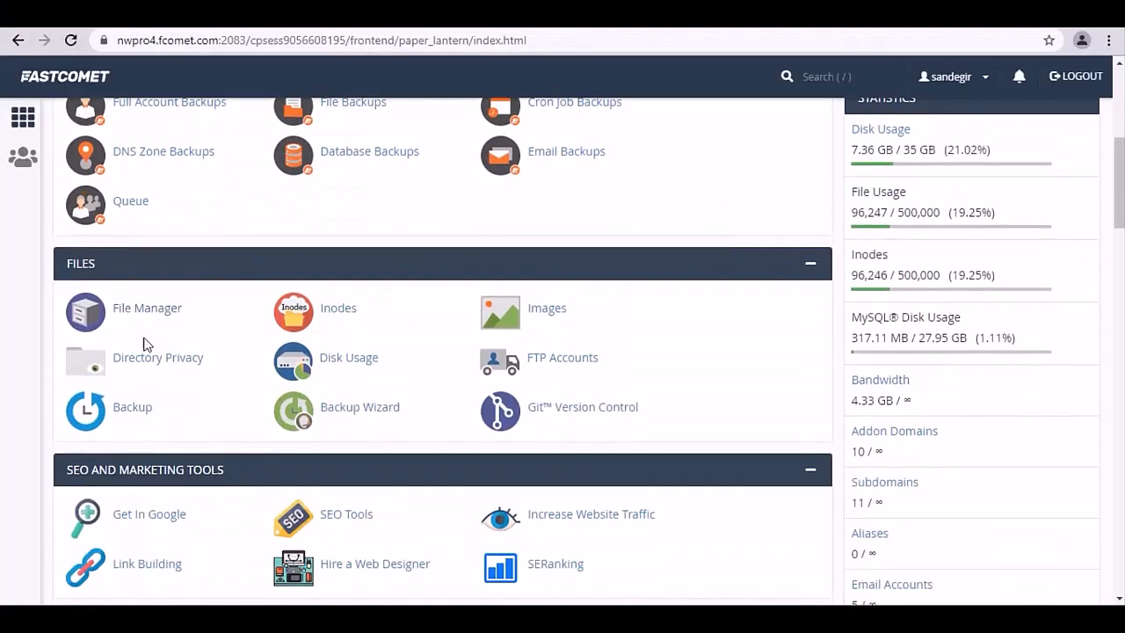
mouse_move(146, 312)
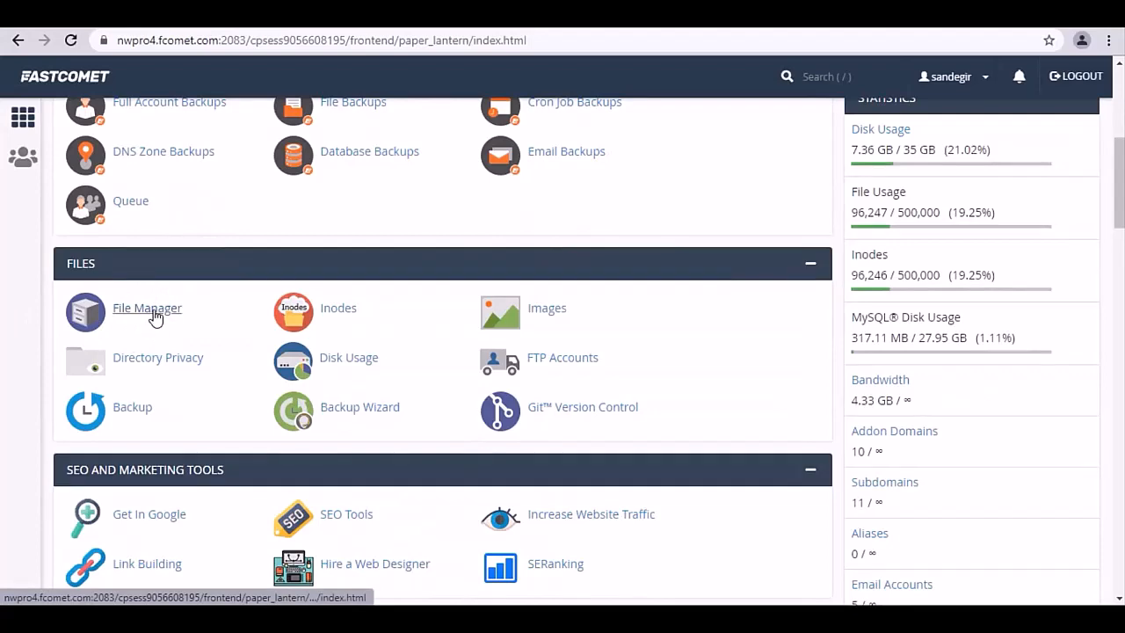
- Trash all default files in the demo.sandegistudios.com folder using File Manager
left_click(146, 308)
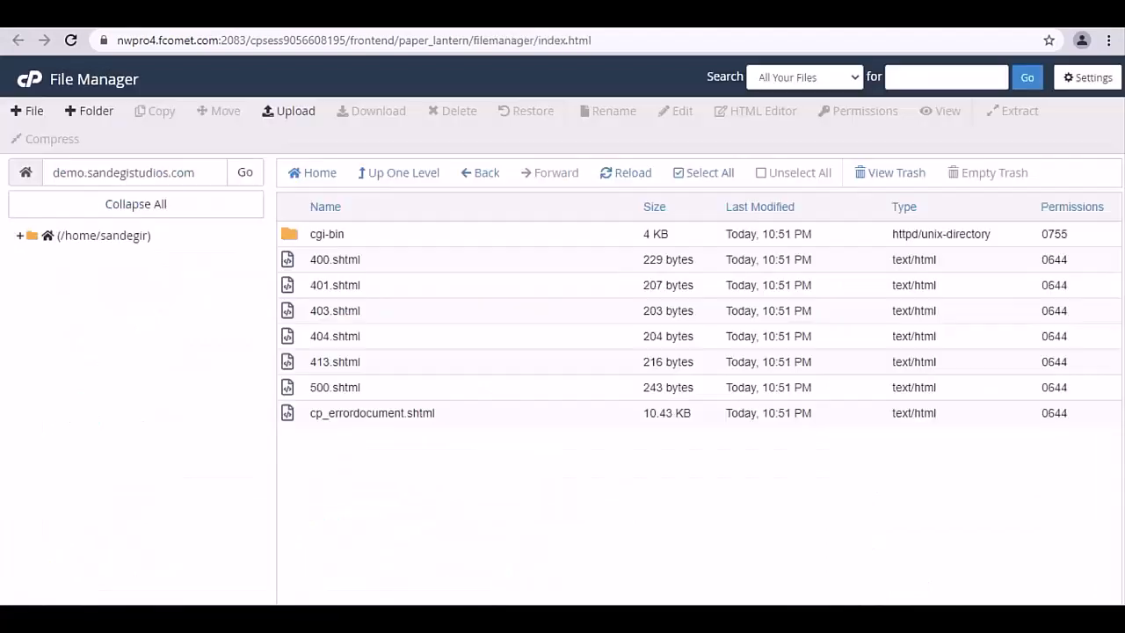
left_click(458, 111)
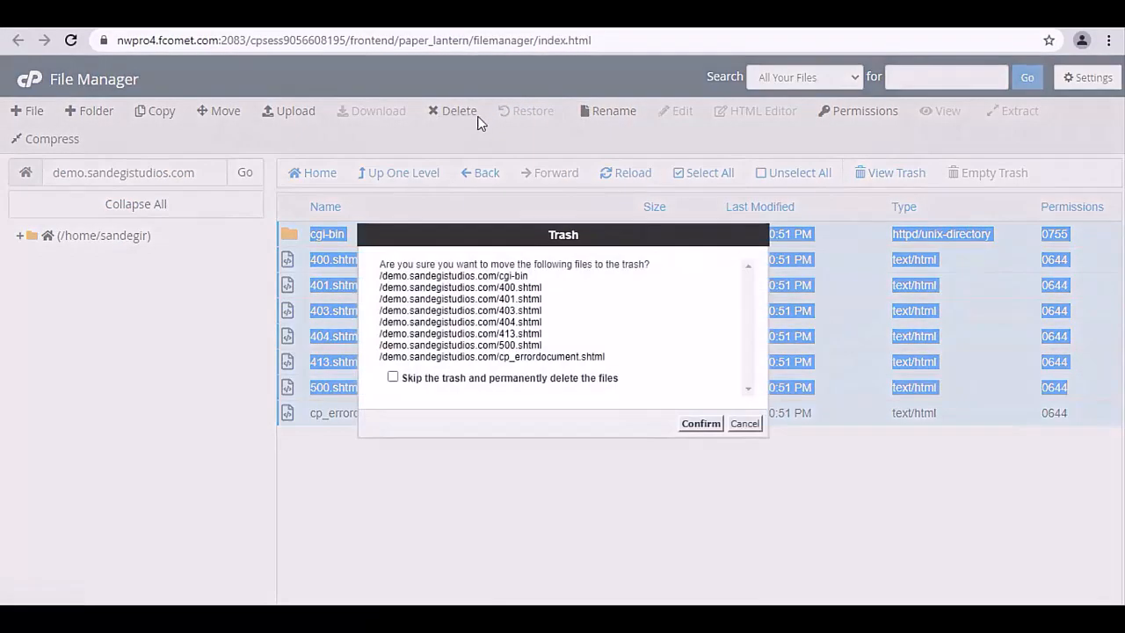
left_click(744, 423)
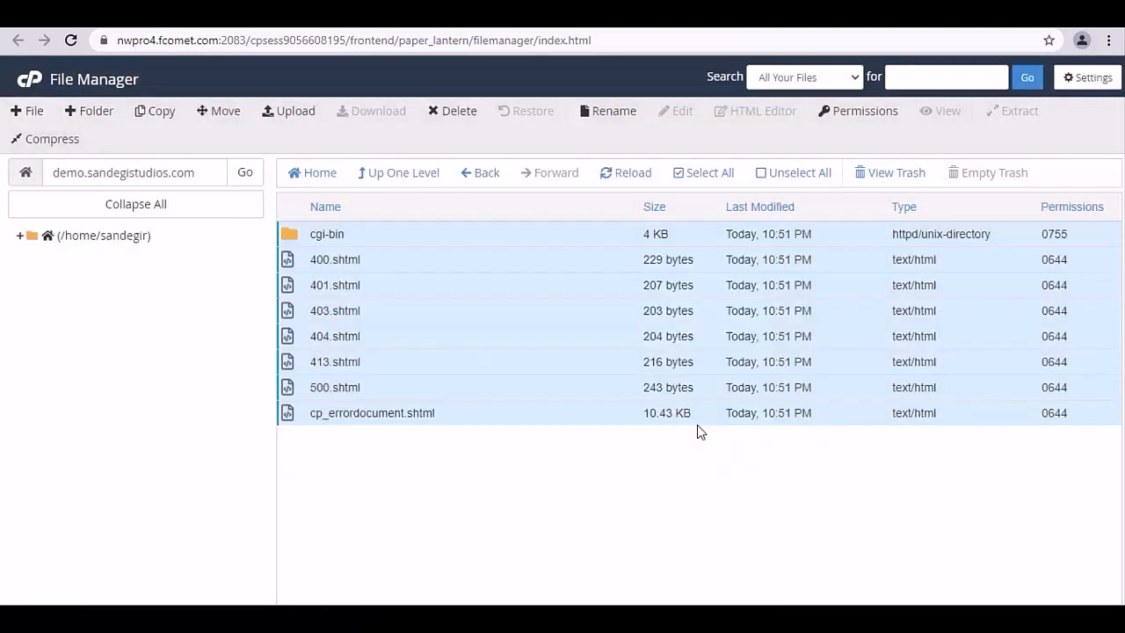
left_click(289, 110)
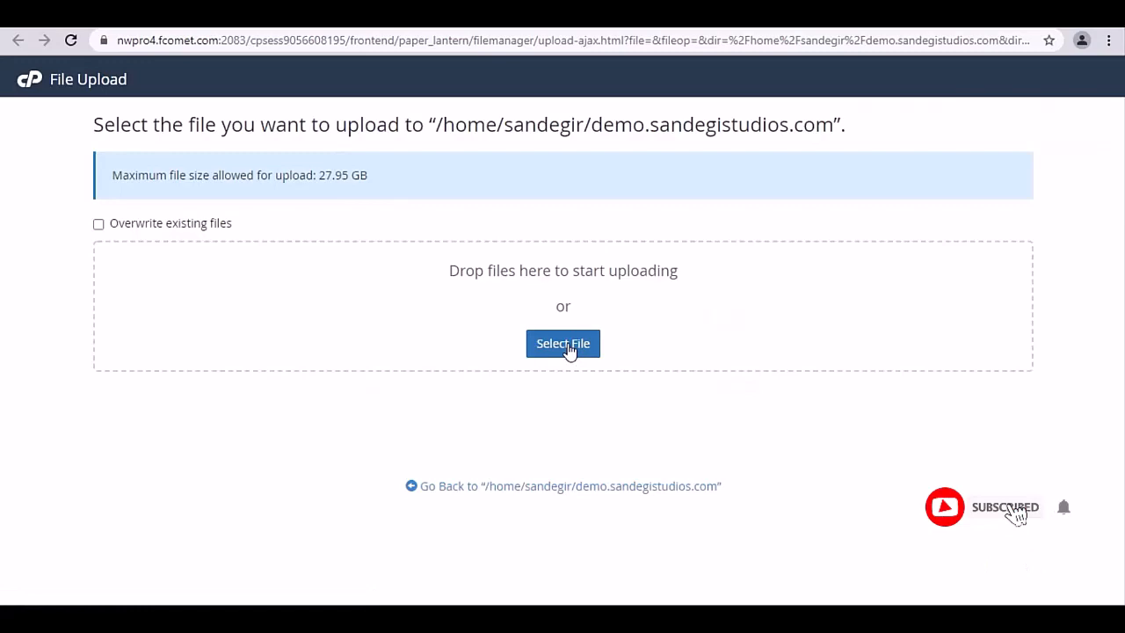
- Upload wordpress-5.7.1.zip to the site folder and extract its contents
left_click(563, 342)
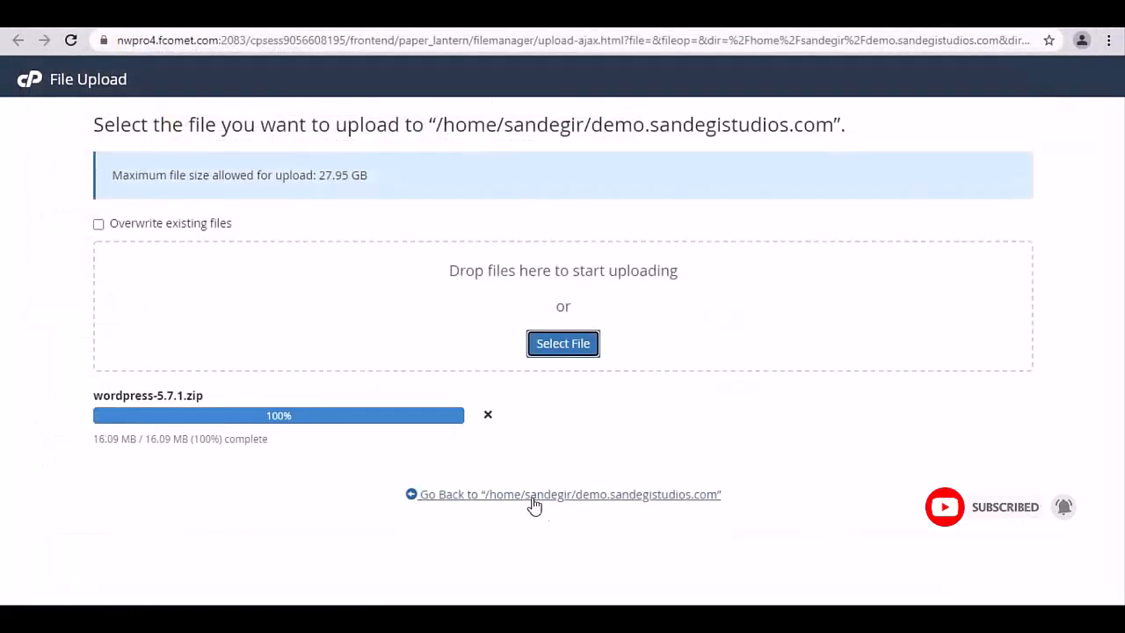
left_click(569, 493)
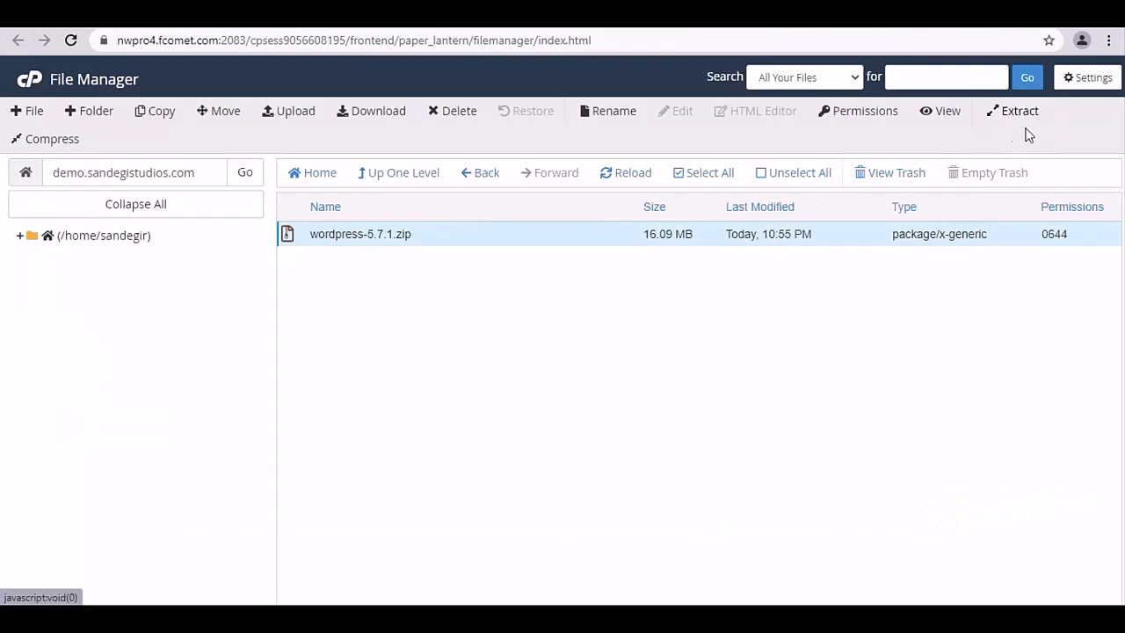
left_click(1018, 111)
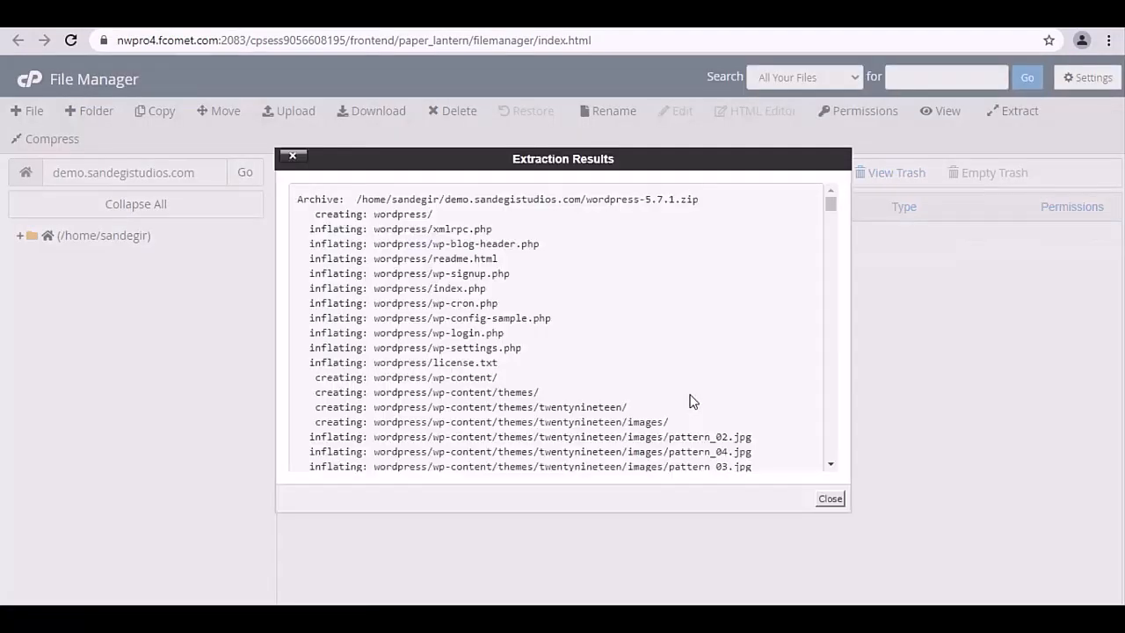
left_click(828, 498)
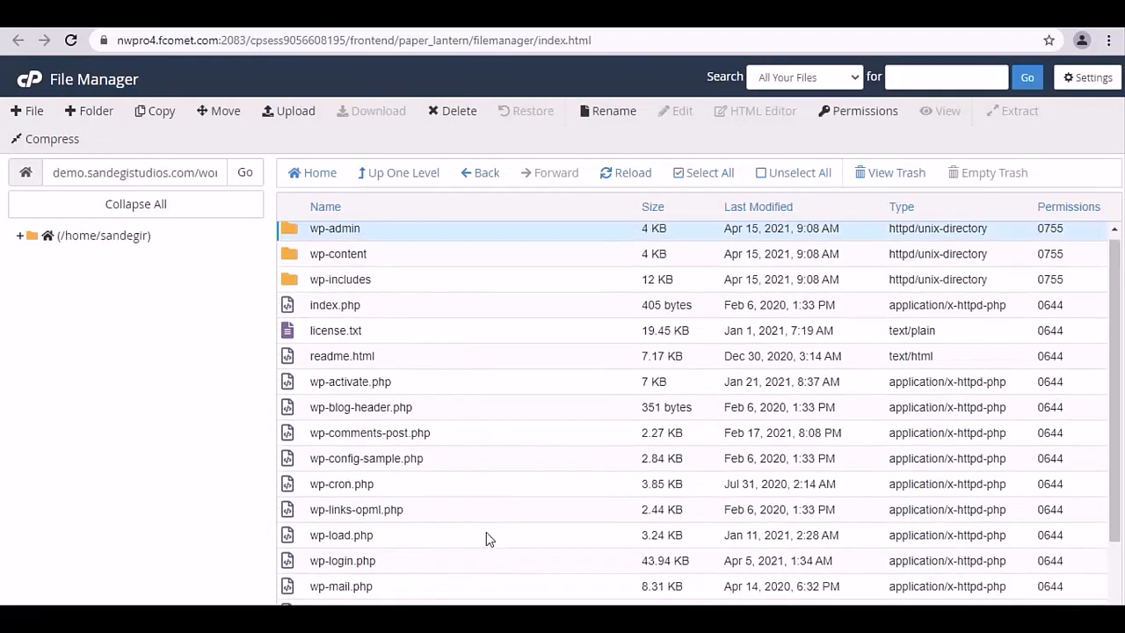
- Move every file from the wordpress subfolder into the site root, then delete the empty wordpress folder
left_click(218, 111)
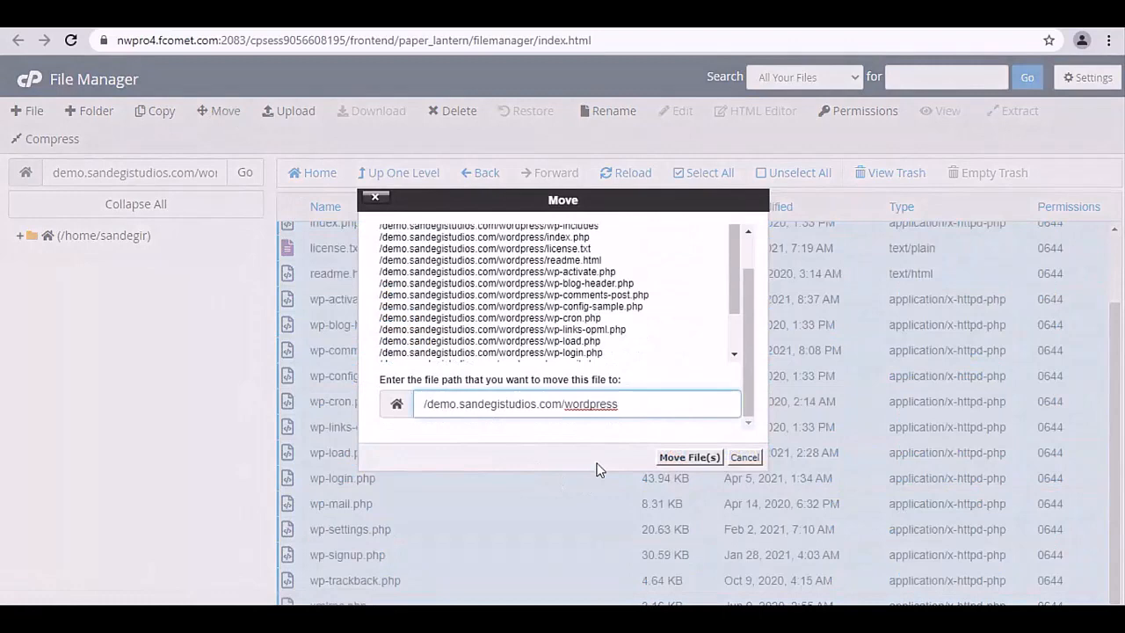
double_click(589, 403)
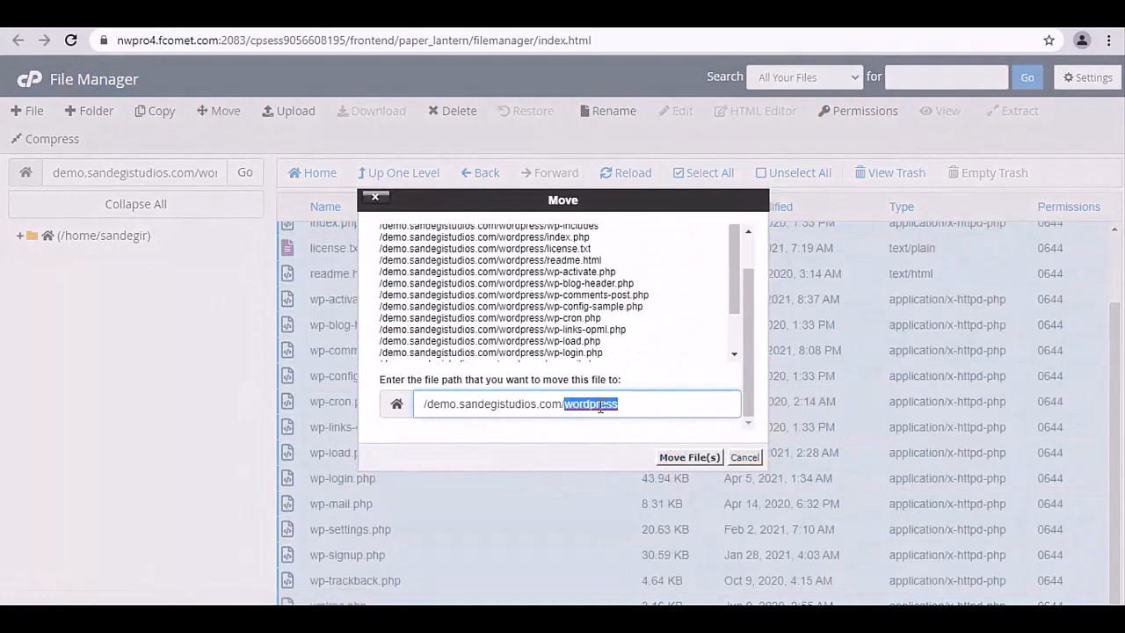
left_click(689, 457)
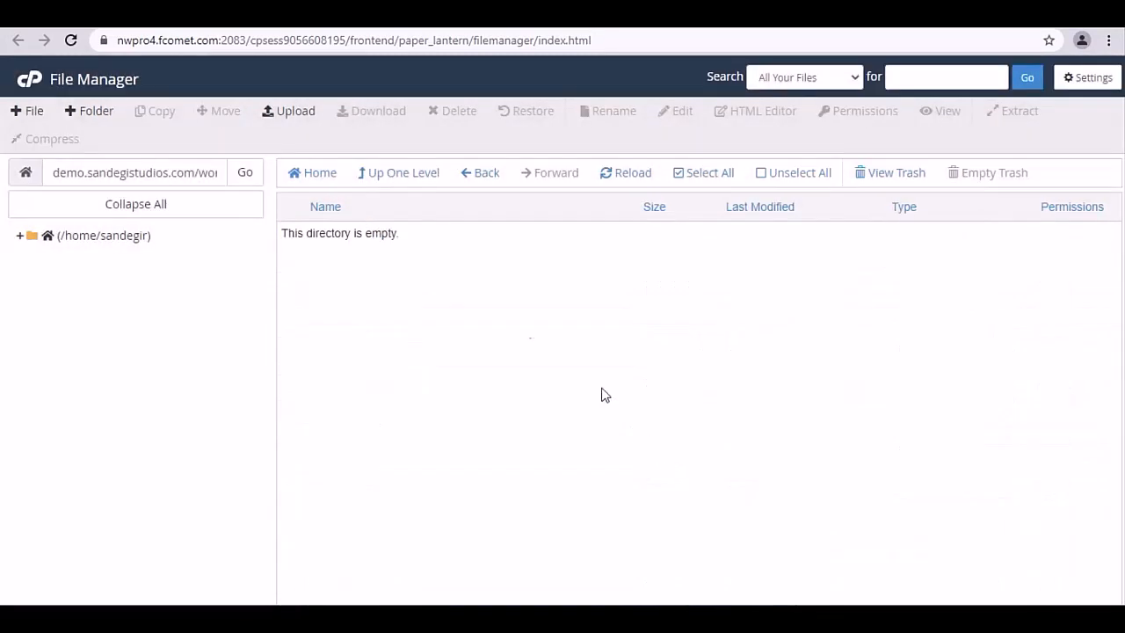
left_click(457, 110)
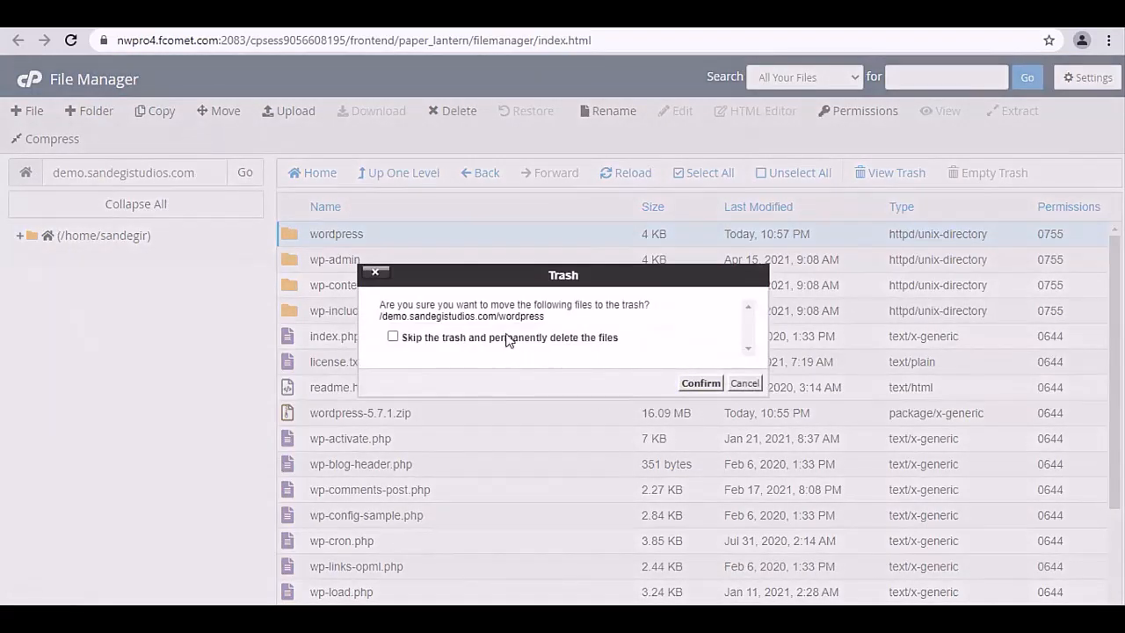
right_click(123, 172)
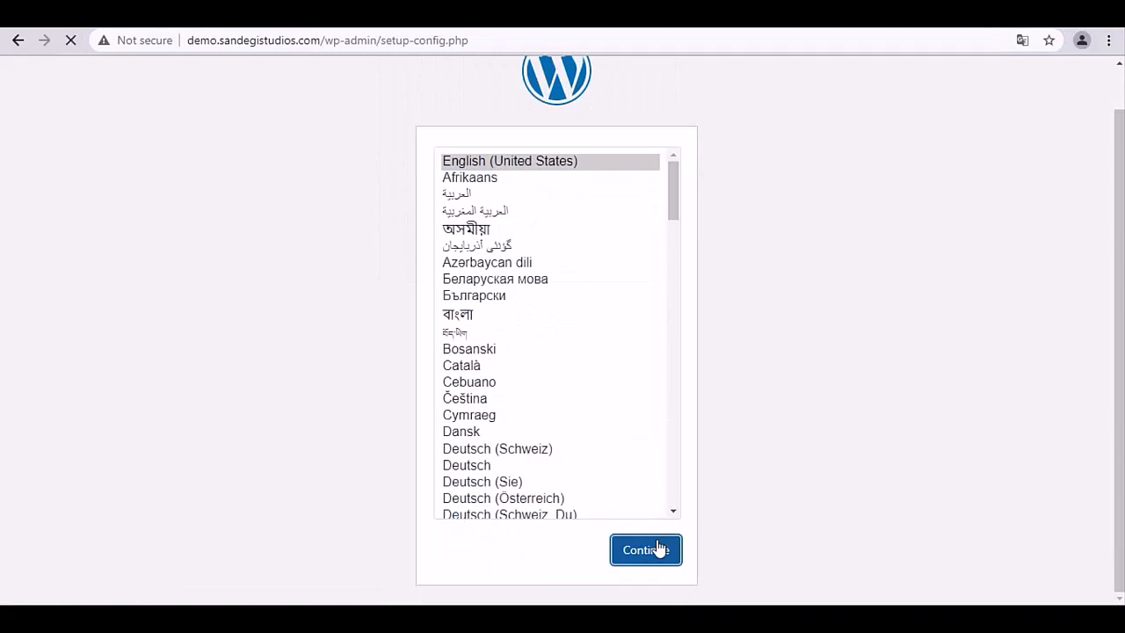
- Start WordPress setup in English (United States) and continue past the welcome screen
left_click(645, 549)
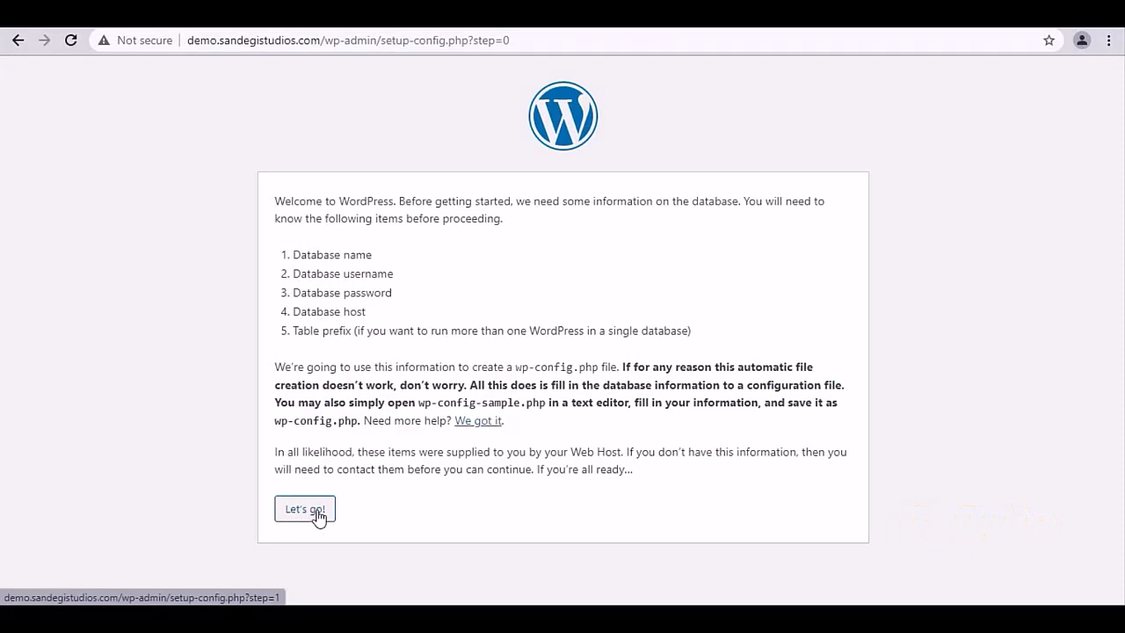
left_click(304, 509)
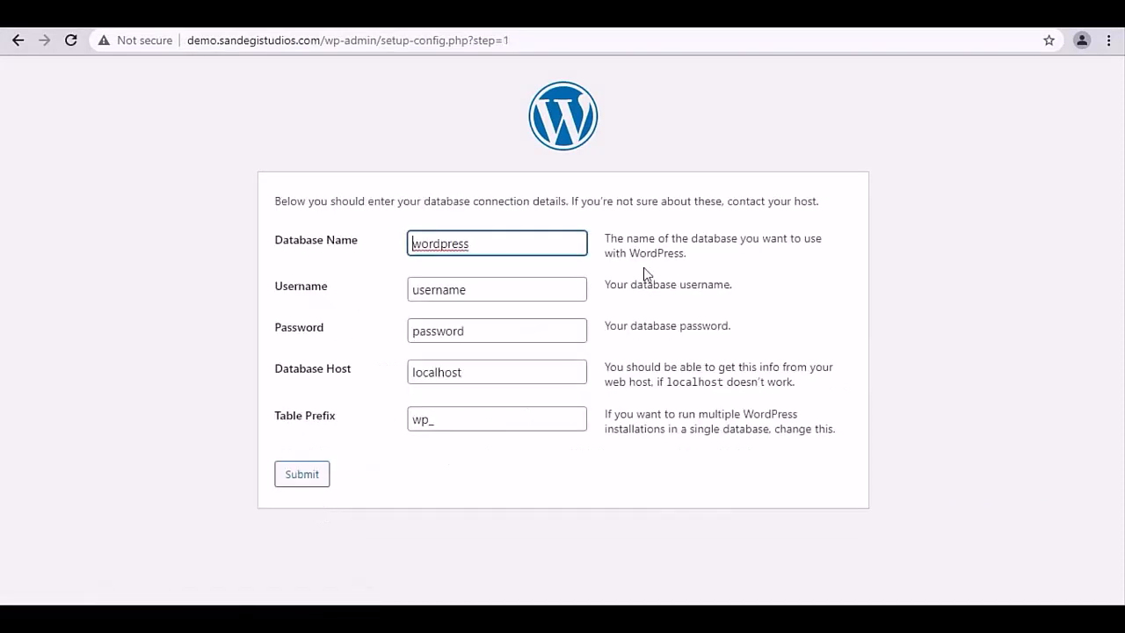
mouse_move(486, 243)
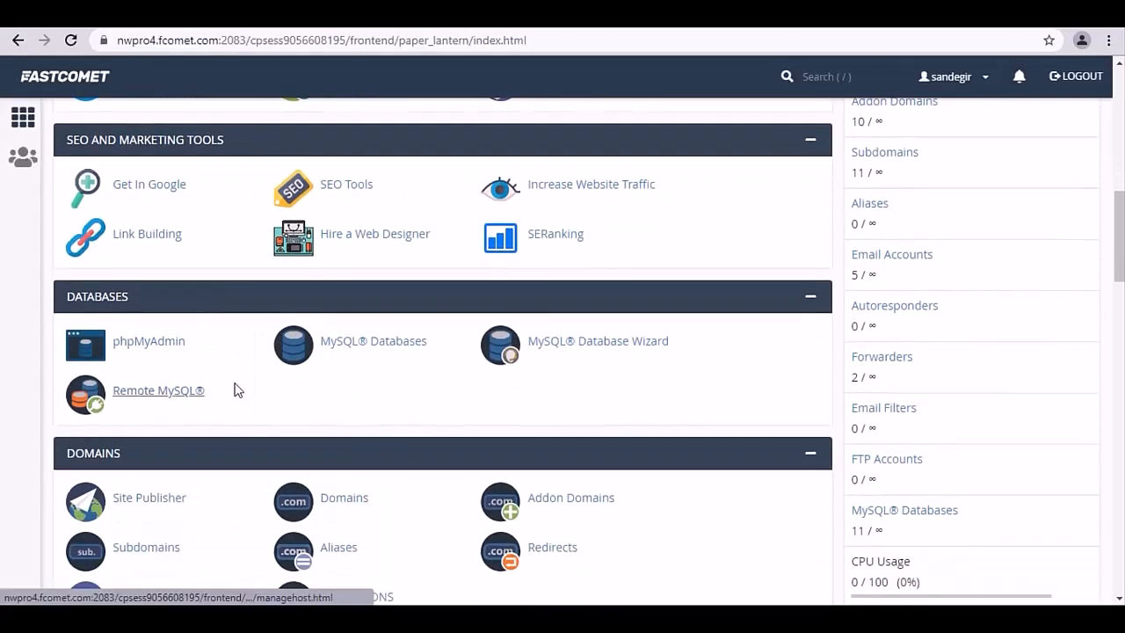
mouse_move(148, 341)
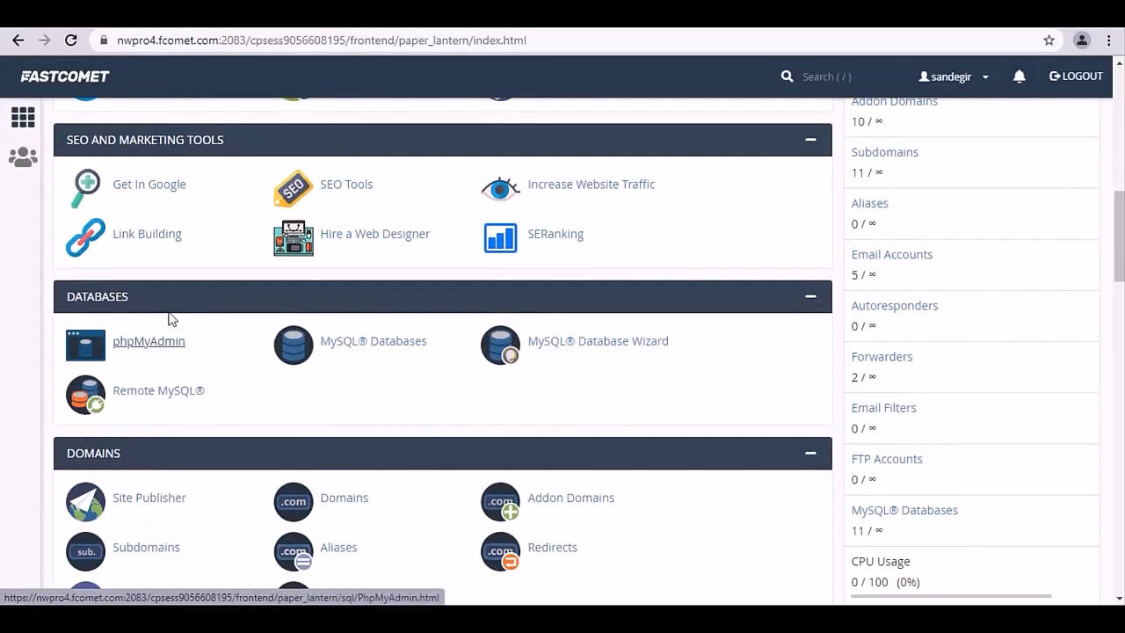
- Create the MySQL database sandegir_wordpress in cPanel's MySQL Databases page
left_click(149, 341)
type("wordpress")
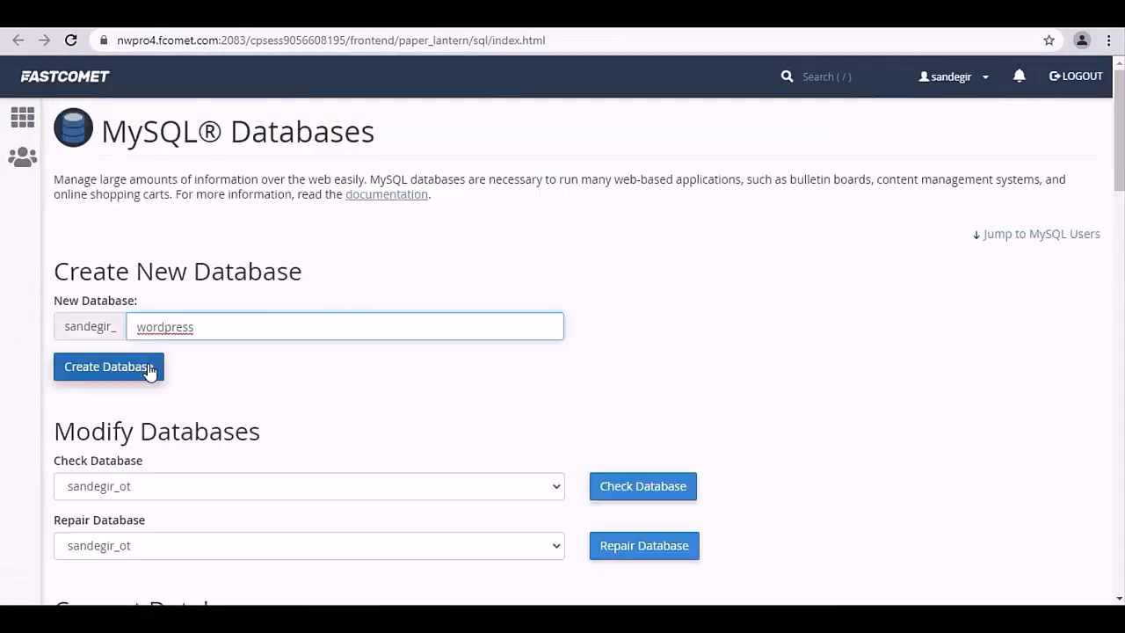
left_click(108, 367)
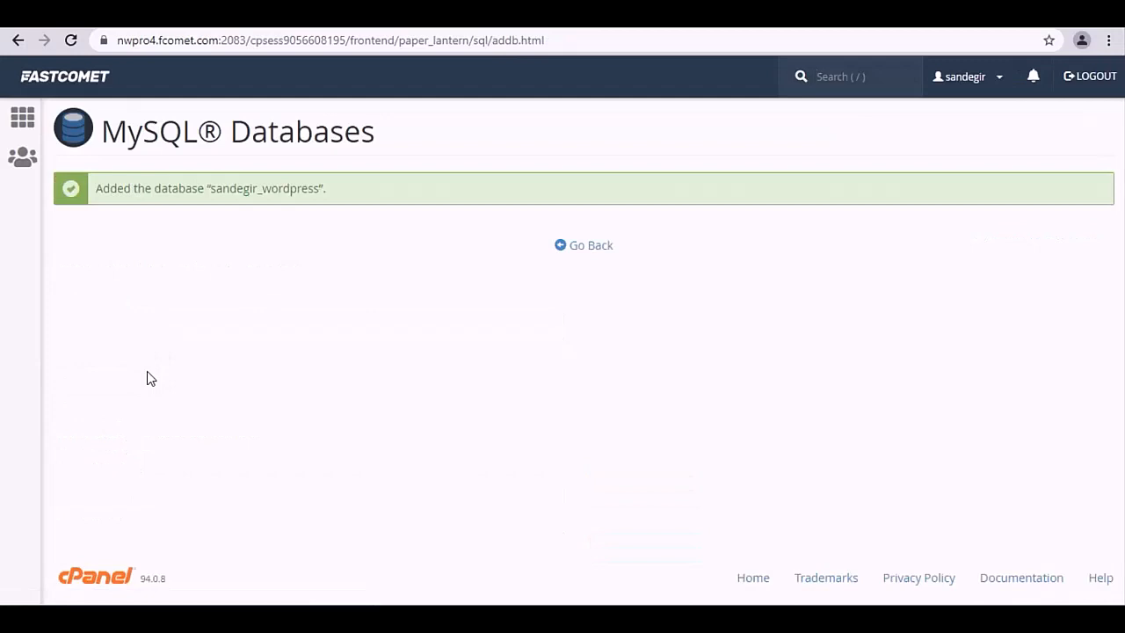
left_click(590, 245)
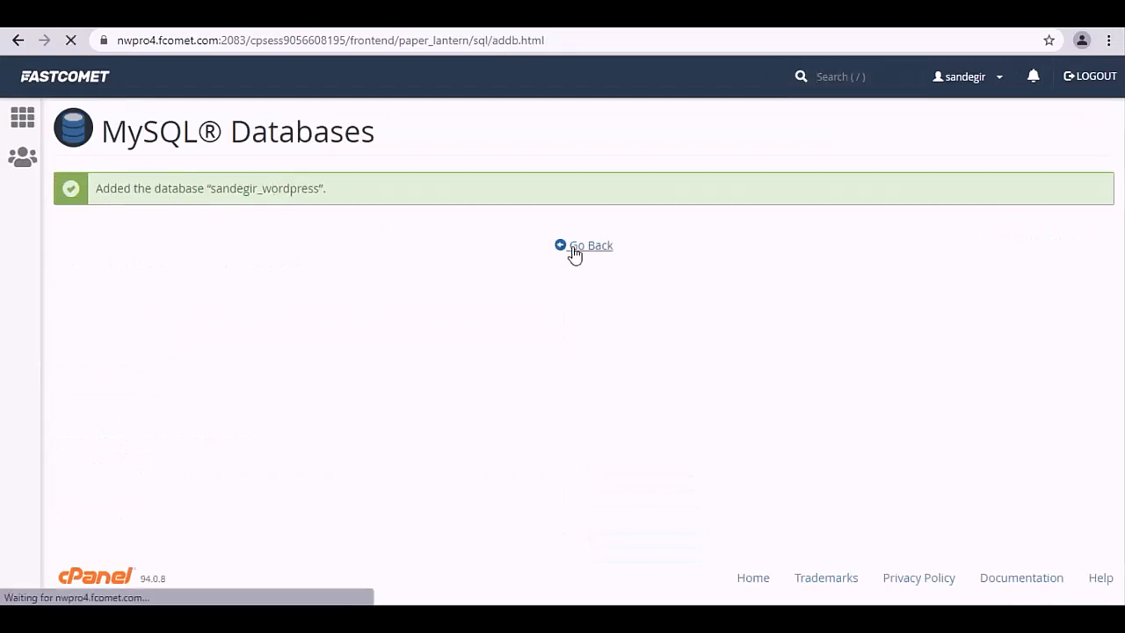
- Create MySQL user sandegir_admin and grant it ALL PRIVILEGES on sandegir_wordpress
left_click(590, 245)
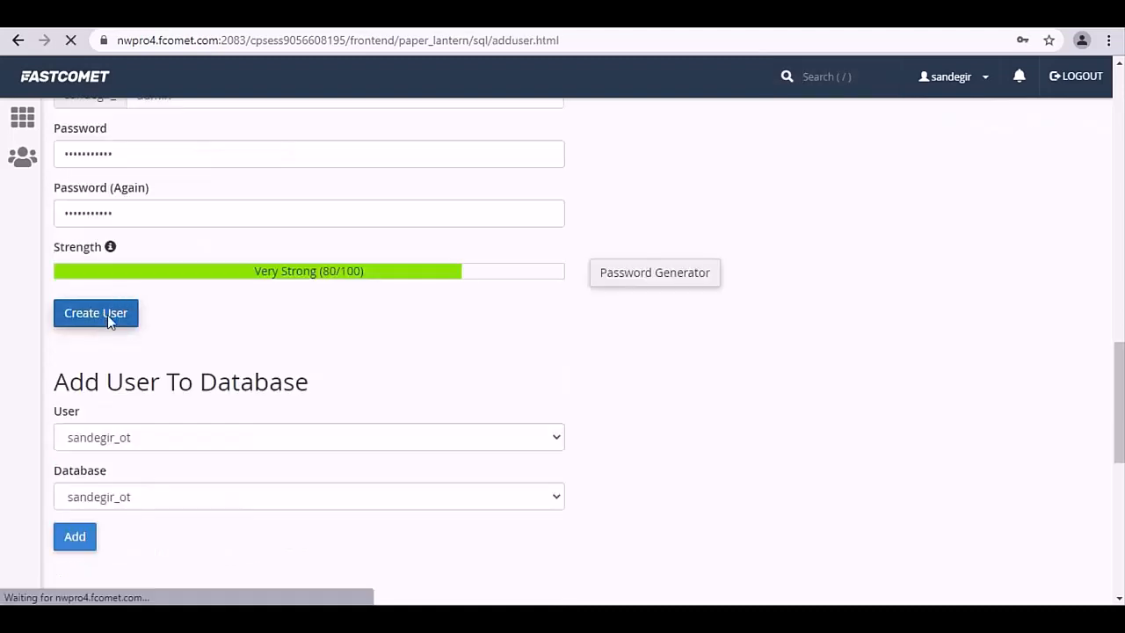
left_click(96, 312)
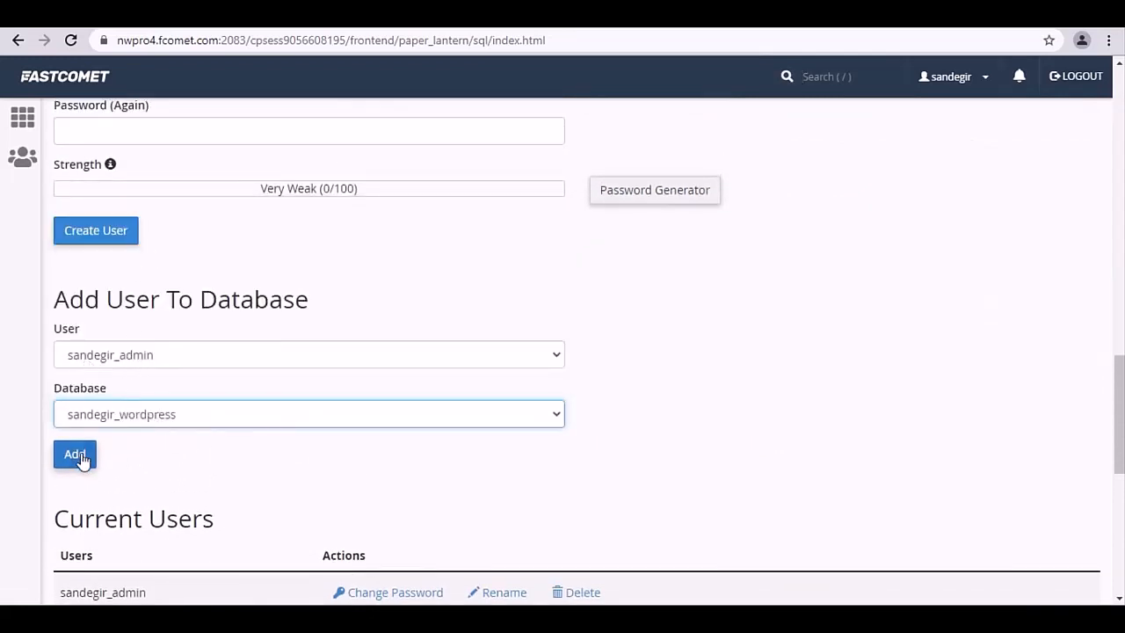
left_click(75, 453)
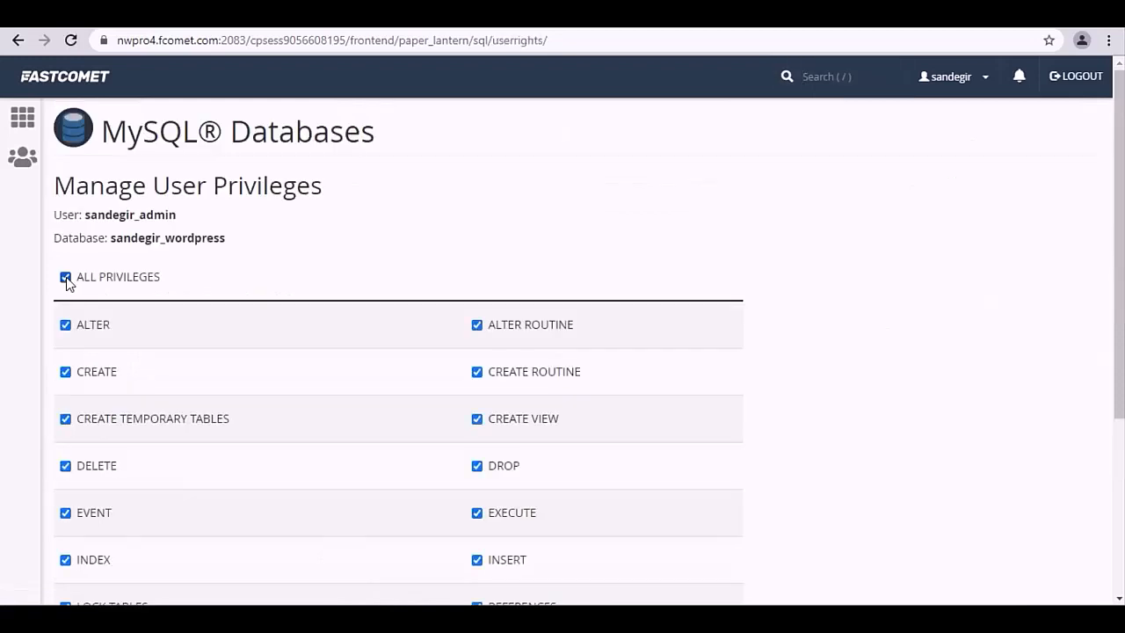
left_click(103, 482)
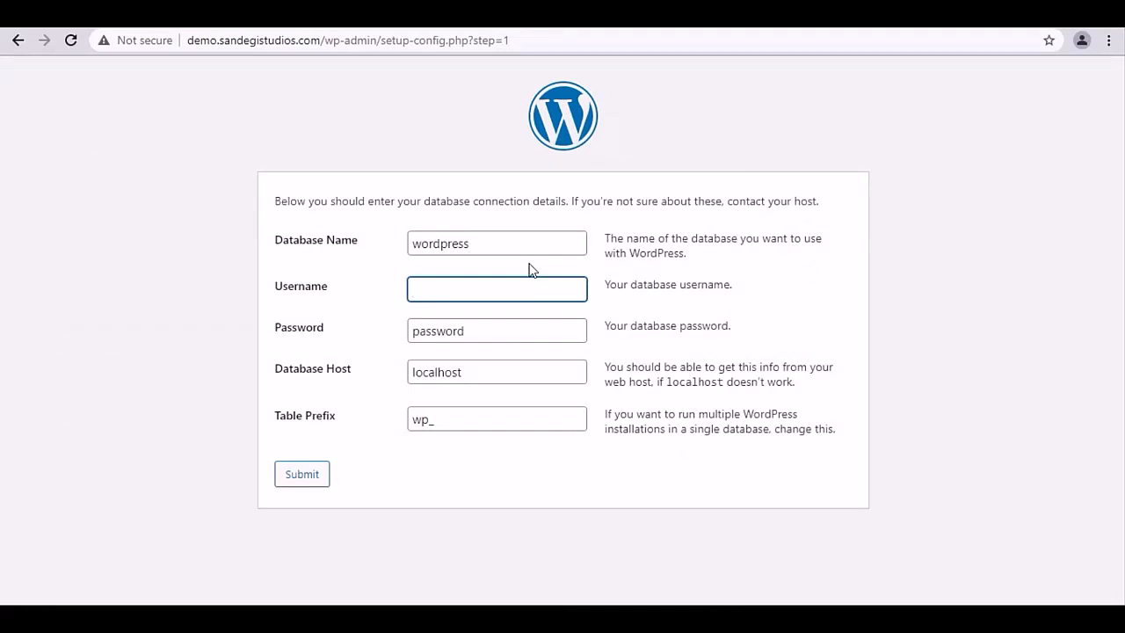
- Submit database sandegir_wordpress and user sandegir_admin in WordPress setup, then run the installation
type("sandegir_admin")
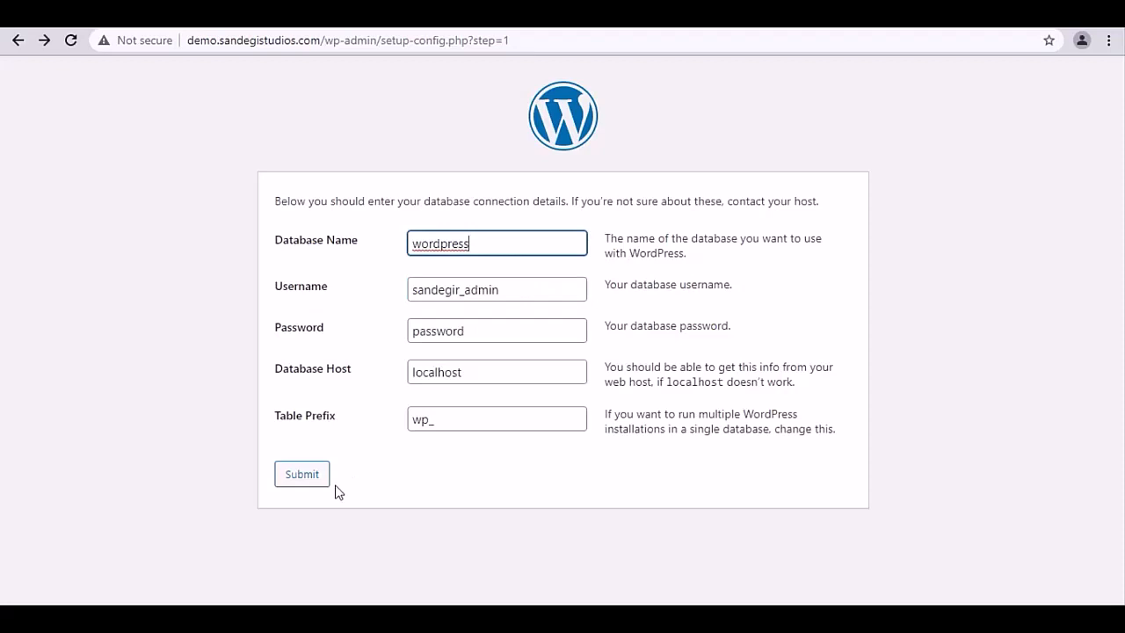
left_click(301, 474)
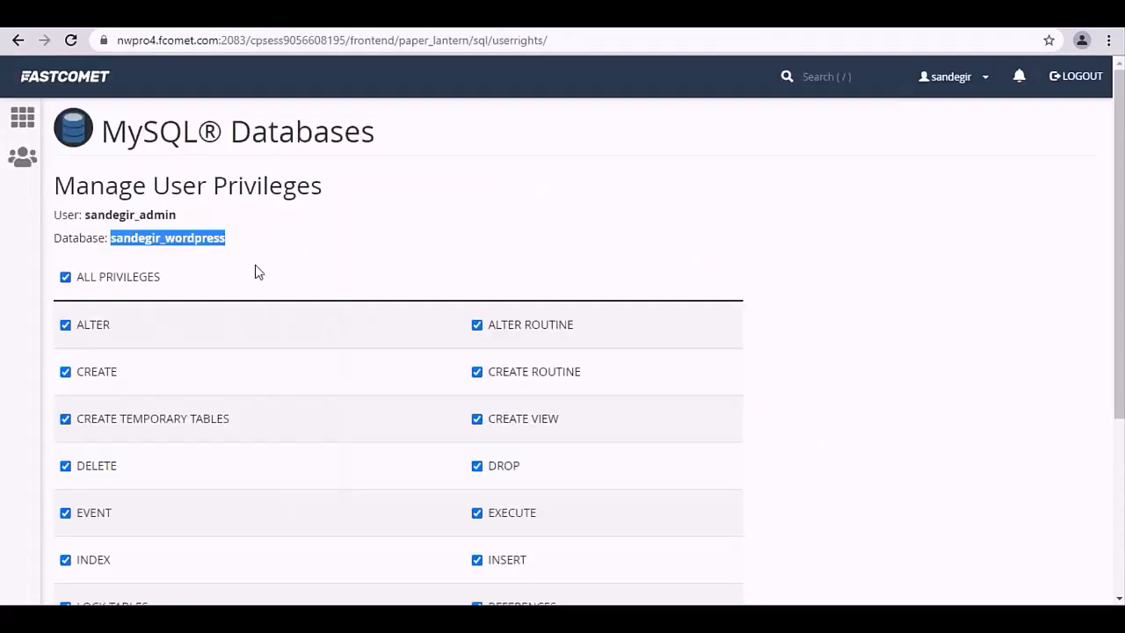
double_click(129, 214)
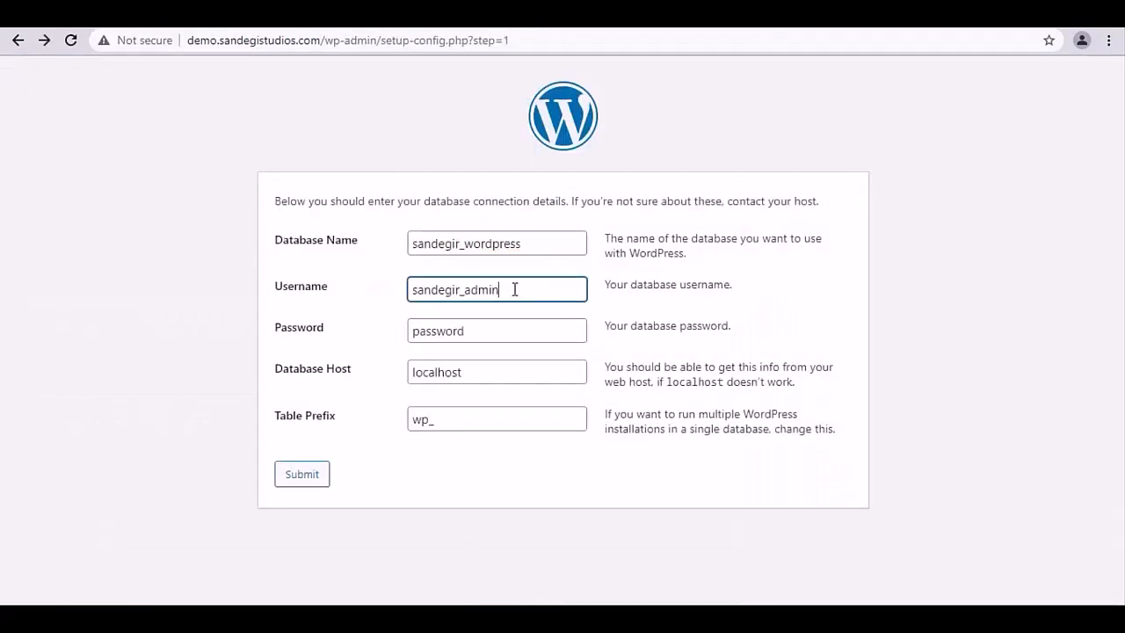
left_click(301, 473)
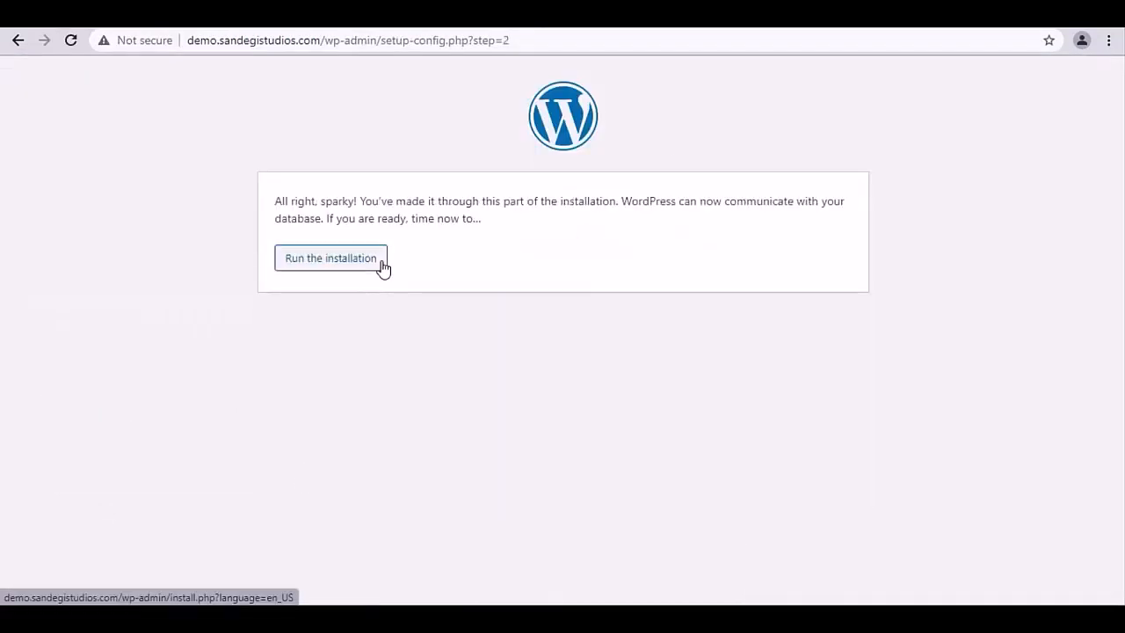
left_click(330, 258)
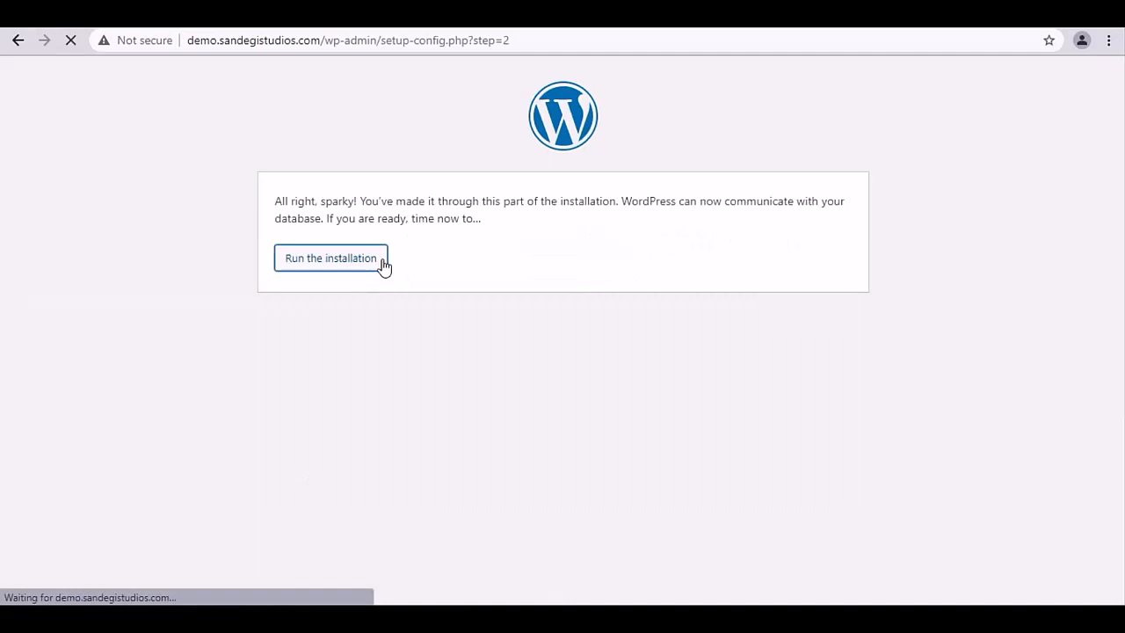
- Install WordPress with site title Demo and admin user demo, dismissing the save-password prompt
left_click(331, 258)
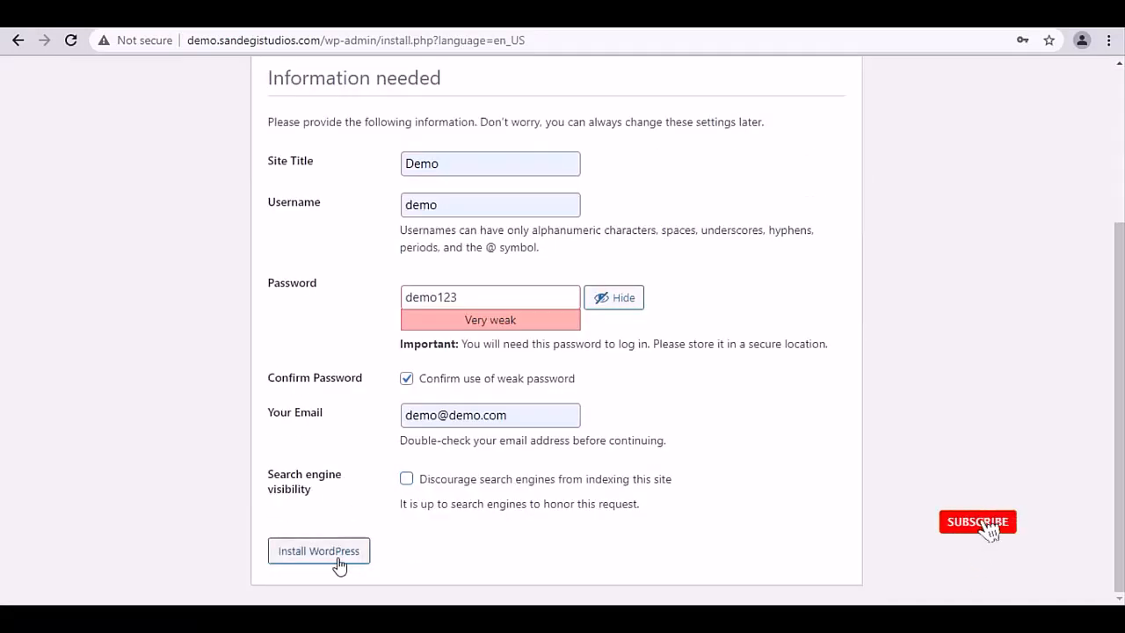
left_click(318, 551)
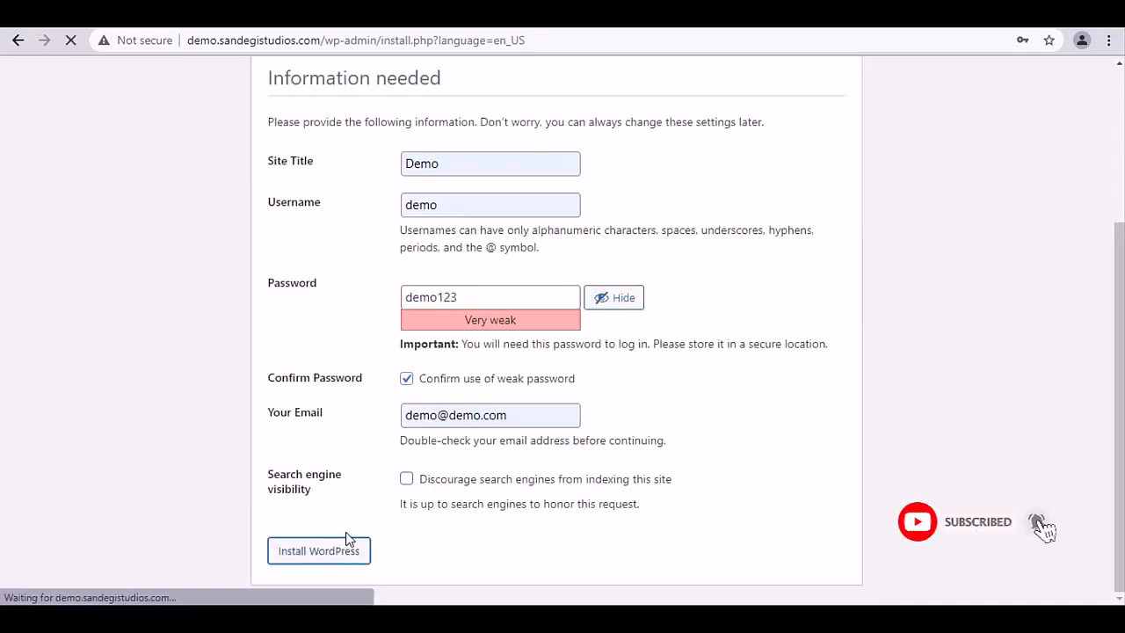
left_click(318, 550)
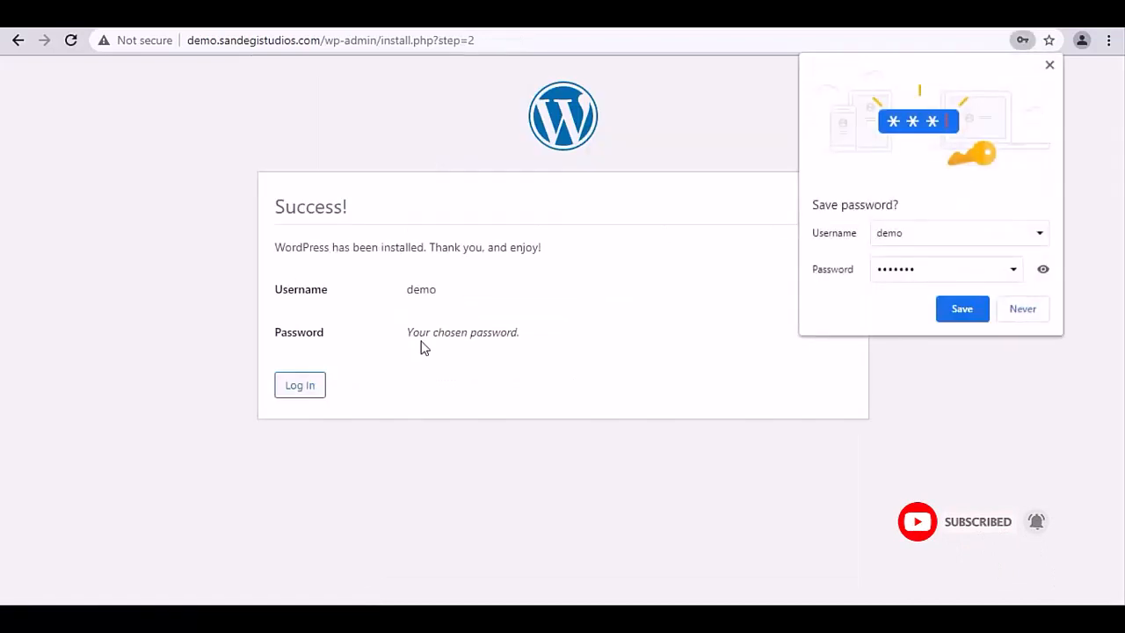
left_click(1021, 308)
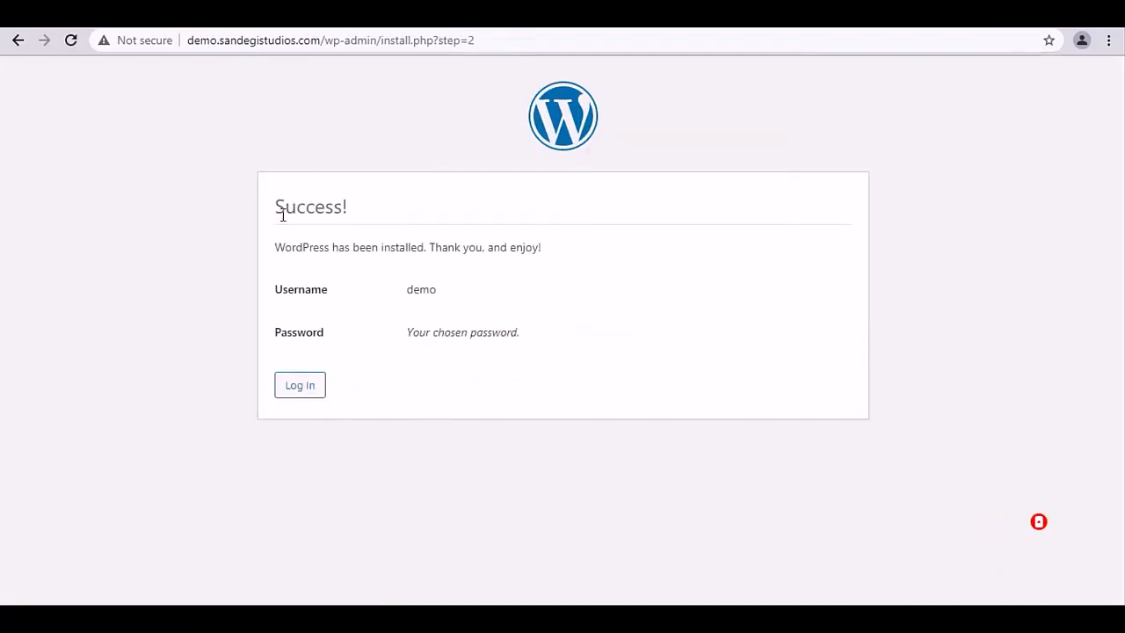
mouse_move(299, 385)
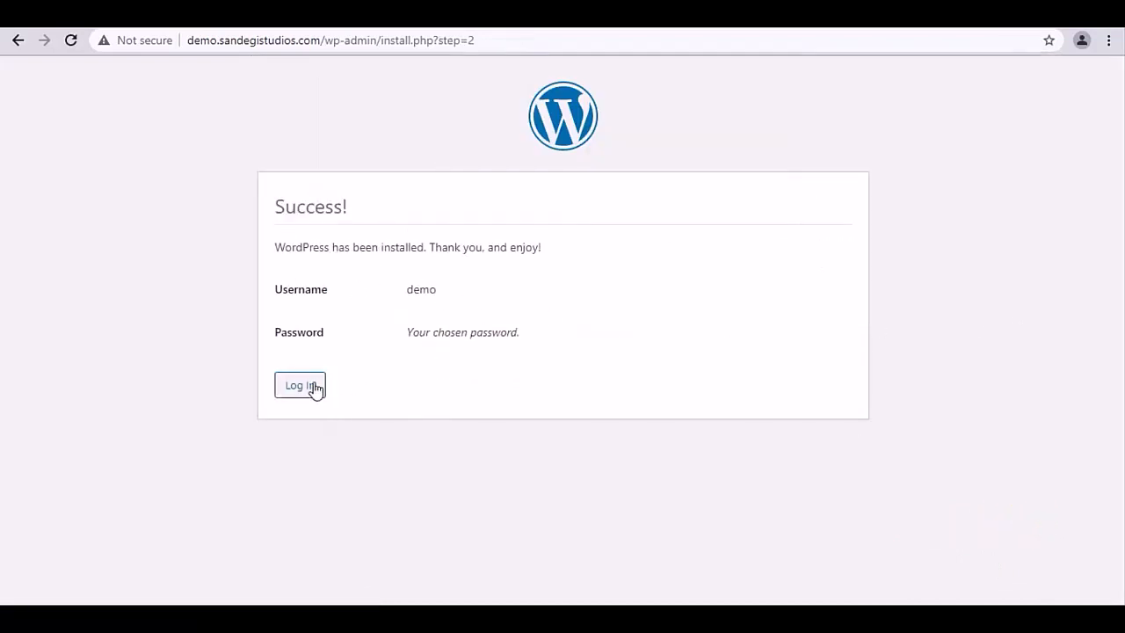
left_click(300, 385)
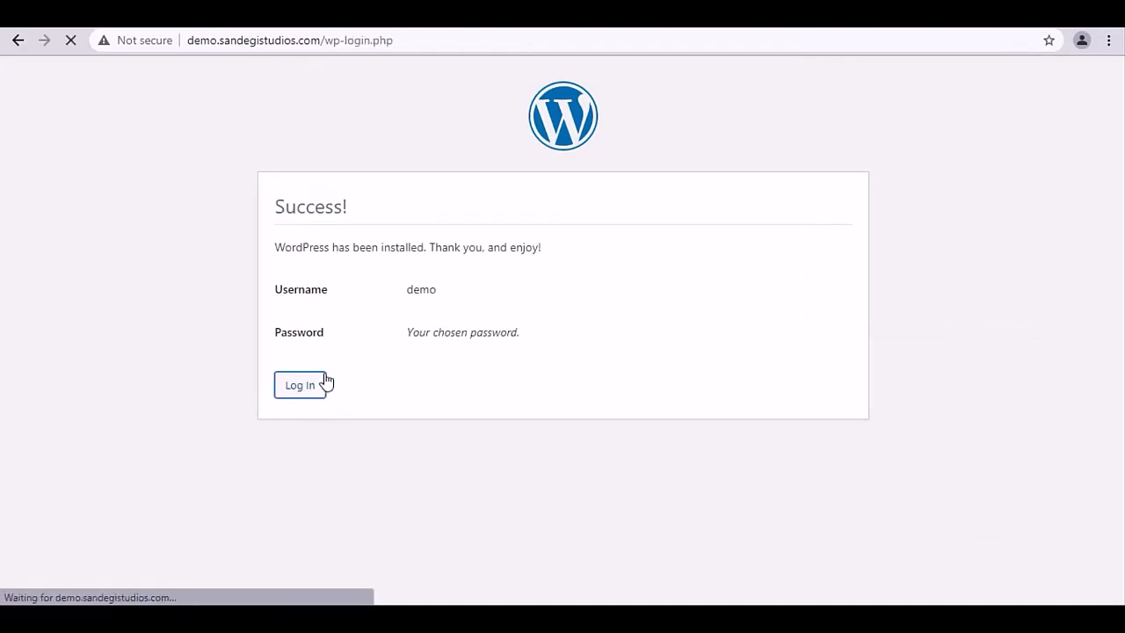
- Log in as demo on the Demo site's login page
left_click(300, 385)
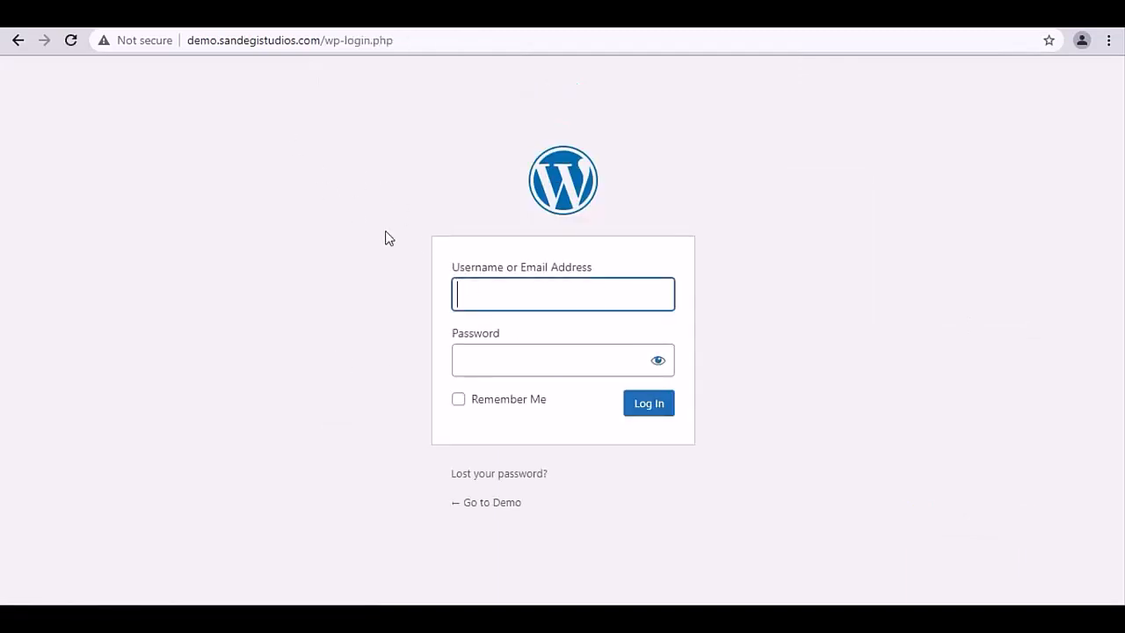
left_click(649, 402)
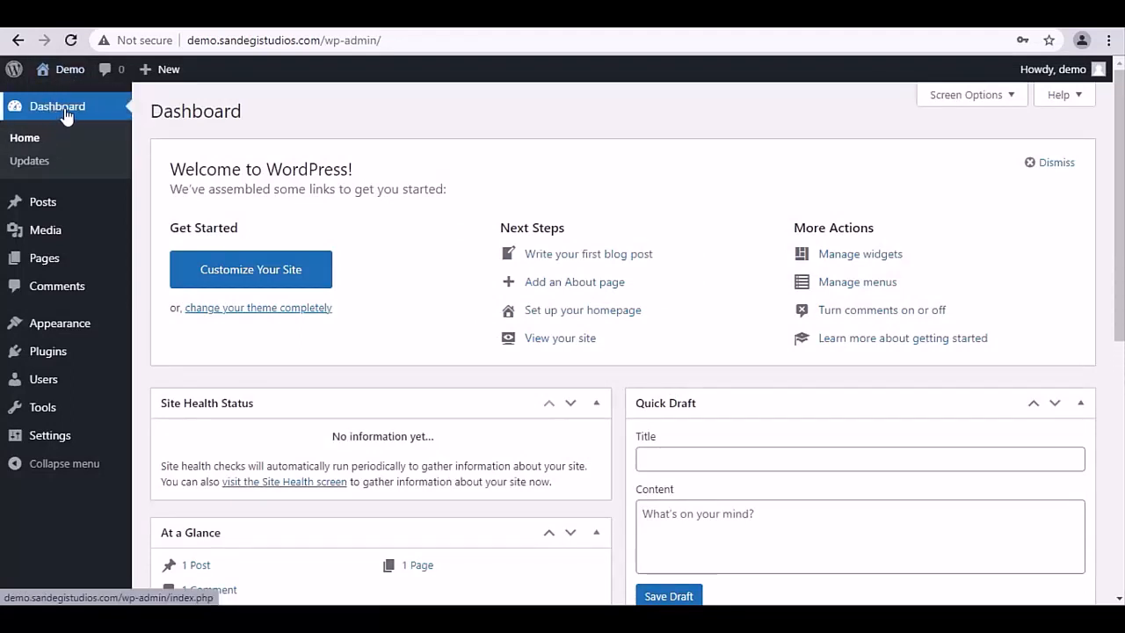
mouse_move(260, 173)
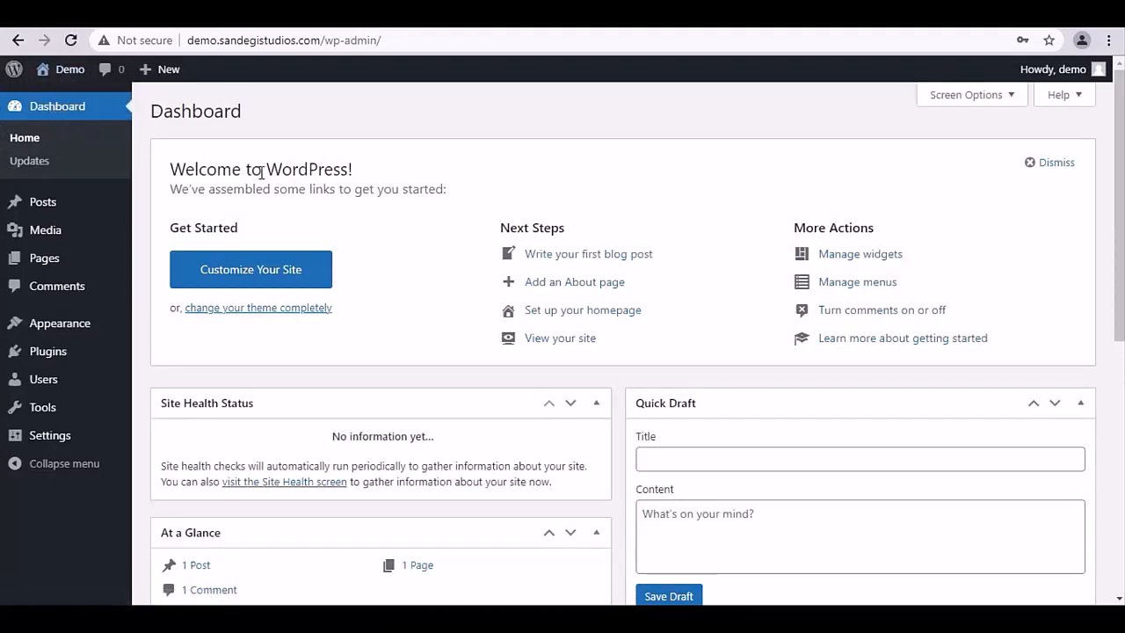